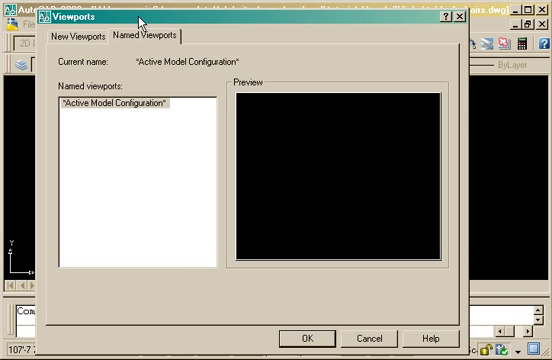
Step: Choose a four-viewport layout from the New Viewports list
{"action": "left_click", "coordinate": [72, 36]}
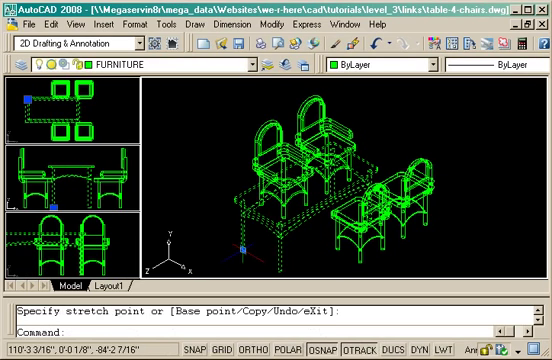
Step: Cancel the active command before returning to a single viewport
{"action": "key", "text": "Escape"}
{"action": "type", "text": "l"}
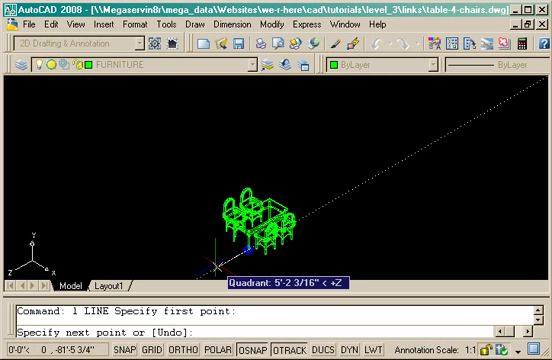
Step: Draw guide lines with a 9' length and relative 0 coordinates beside the table
{"action": "type", "text": "9'"}
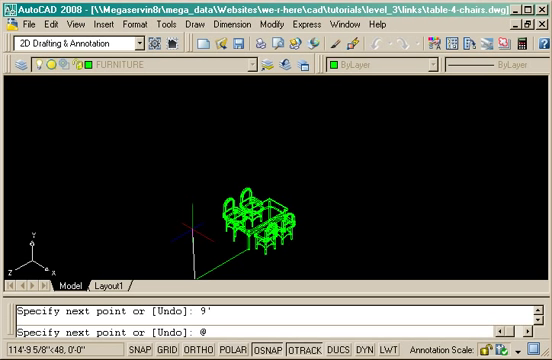
{"action": "type", "text": "0,5'6"}
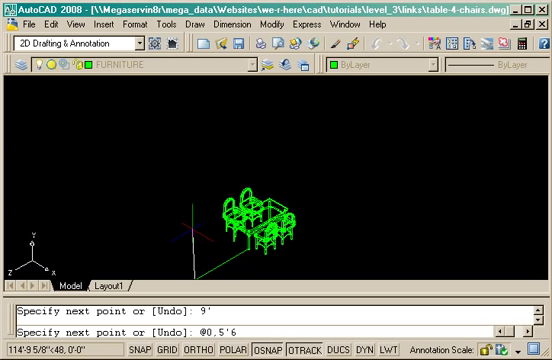
{"action": "type", "text": ",0"}
{"action": "type", "text": "d"}
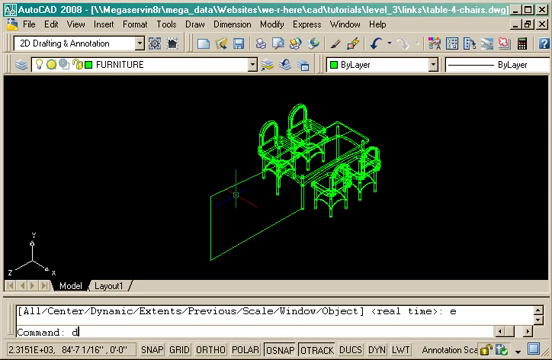
Step: Start DVIEW and use the POints option to place target and camera on the guide line
{"action": "type", "text": "v"}
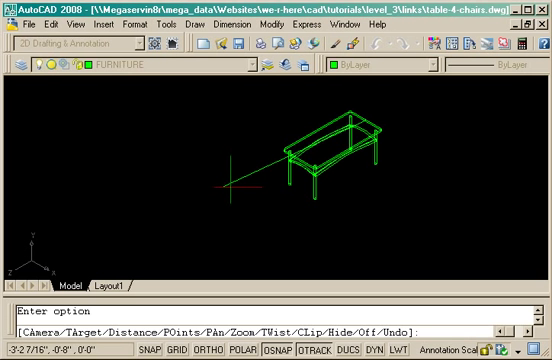
{"action": "type", "text": "po"}
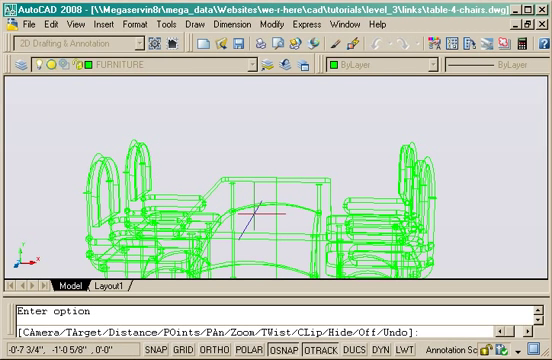
Step: PAn the DVIEW camera to centre the table, then call up View Manager with V
{"action": "type", "text": "pa"}
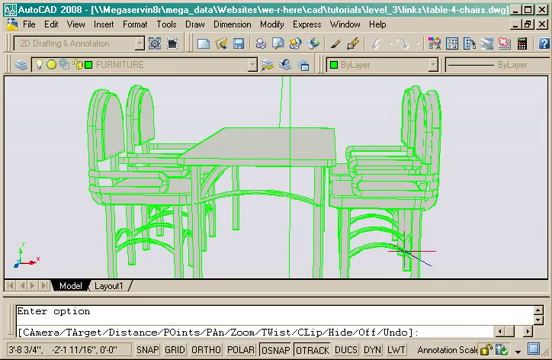
{"action": "mouse_move", "coordinate": [148, 128]}
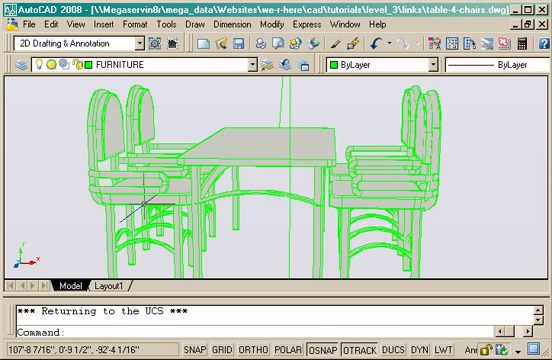
{"action": "type", "text": "v"}
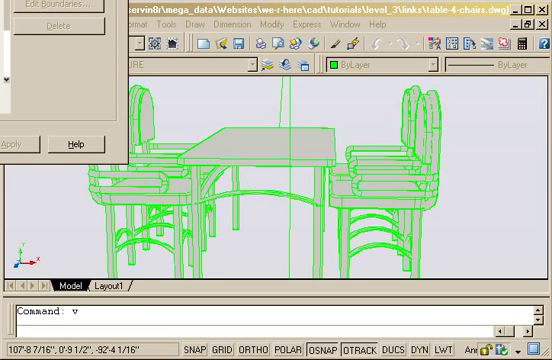
{"action": "mouse_move", "coordinate": [202, 36]}
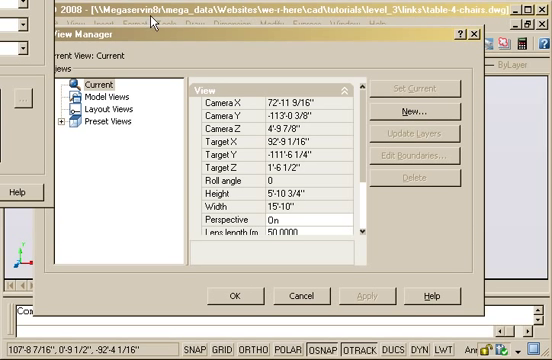
Step: Create a new named view called 'Perspective End' in View Manager
{"action": "left_click", "coordinate": [418, 96]}
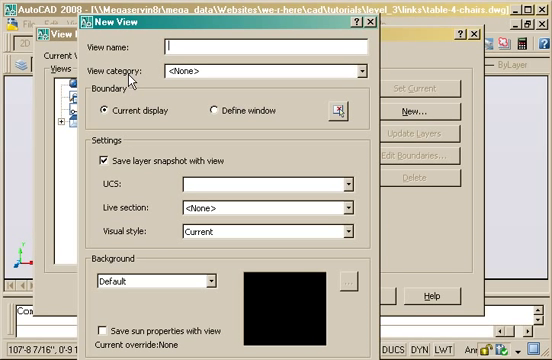
{"action": "type", "text": "Perspecti"}
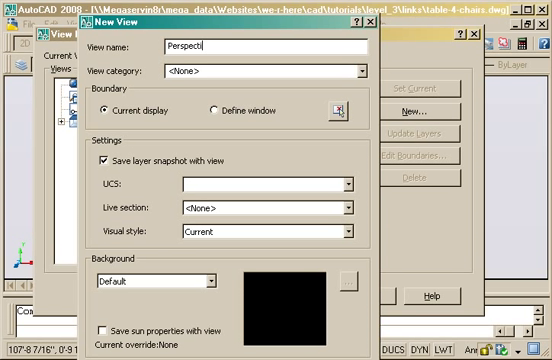
{"action": "type", "text": "ve"}
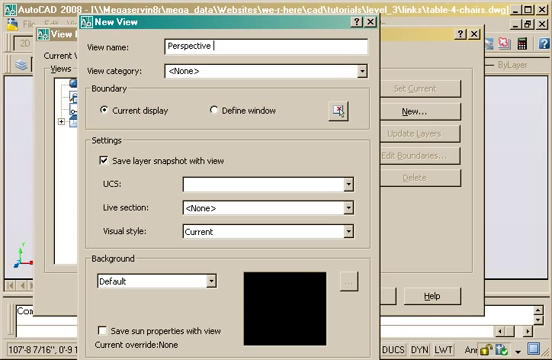
{"action": "type", "text": "End"}
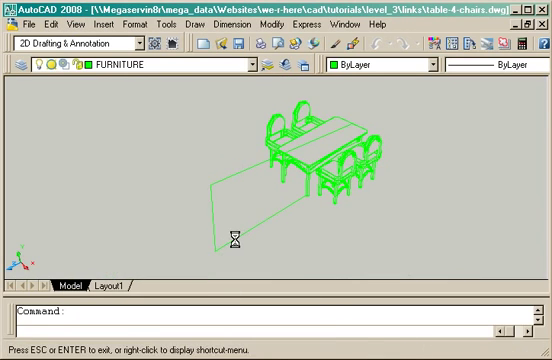
Step: Zoom to Extents and start 3DORBIT around the table and chairs
{"action": "type", "text": "e"}
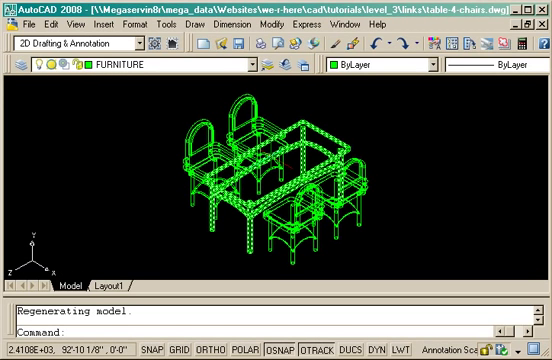
{"action": "type", "text": "3d"}
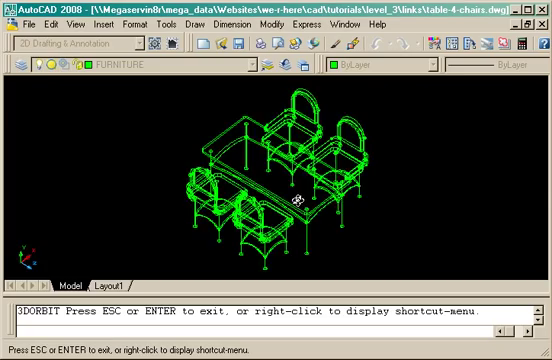
Step: Drag the orbit to turn the table and chairs to a new angle
{"action": "left_click_drag", "start_coordinate": [308, 198], "coordinate": [280, 142]}
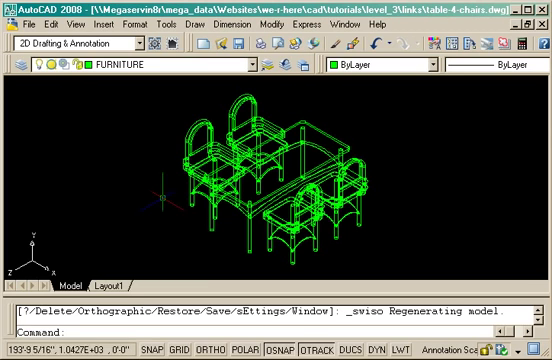
Step: Reach Named Views from the View menu to list the Perspective End view
{"action": "left_click", "coordinate": [76, 28]}
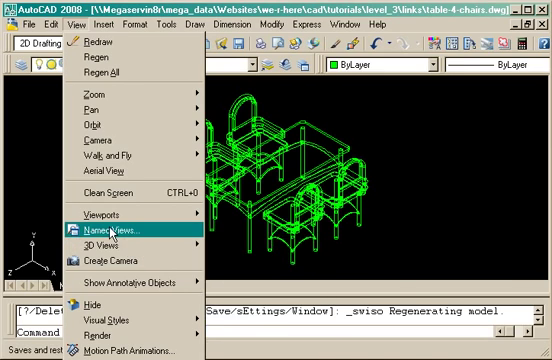
{"action": "left_click", "coordinate": [116, 232]}
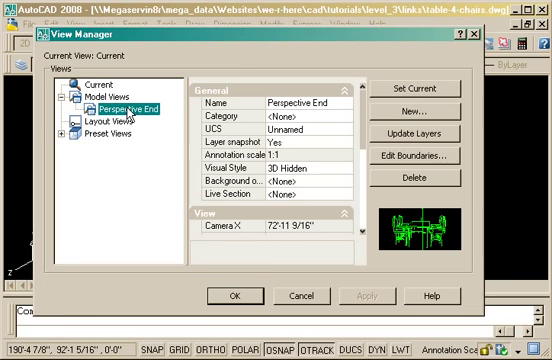